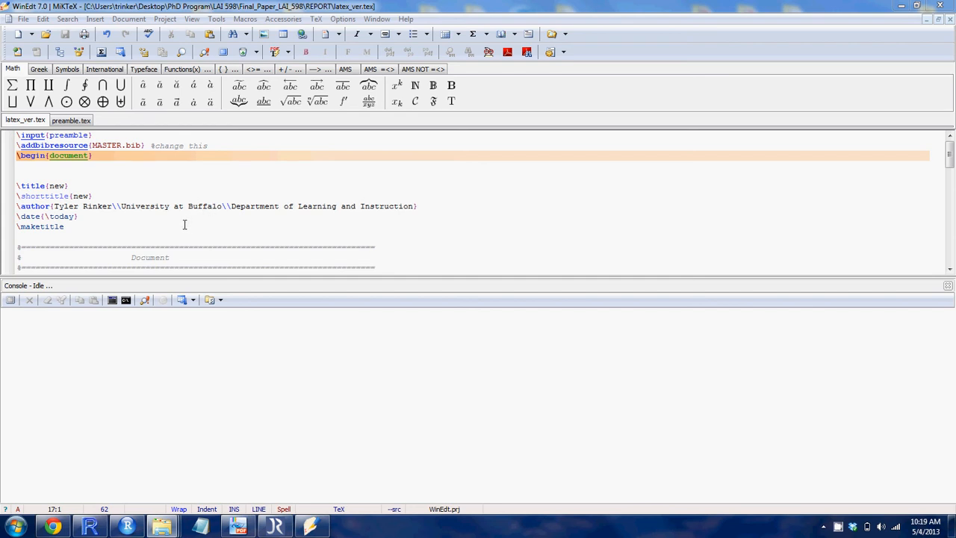
{"action": "mouse_move", "coordinate": [361, 234]}
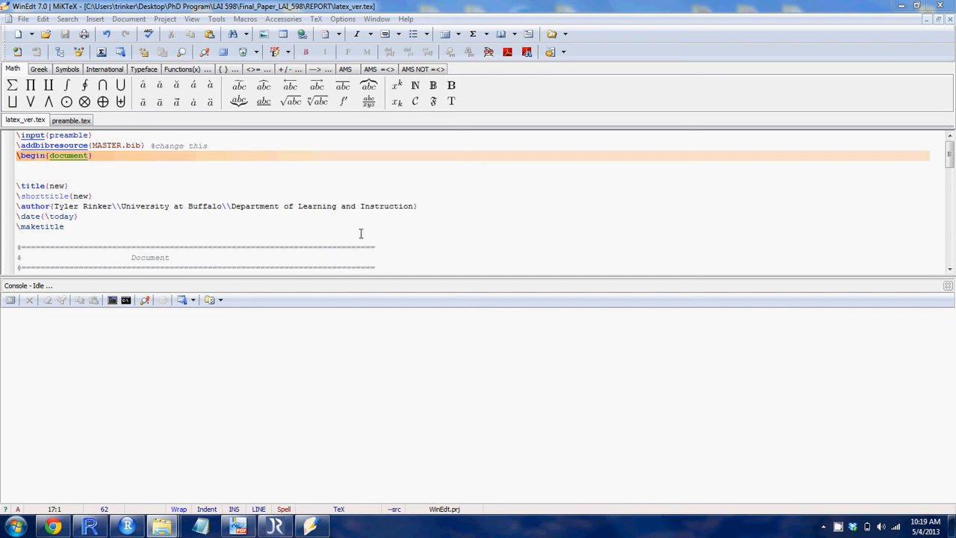
{"action": "mouse_move", "coordinate": [807, 16]}
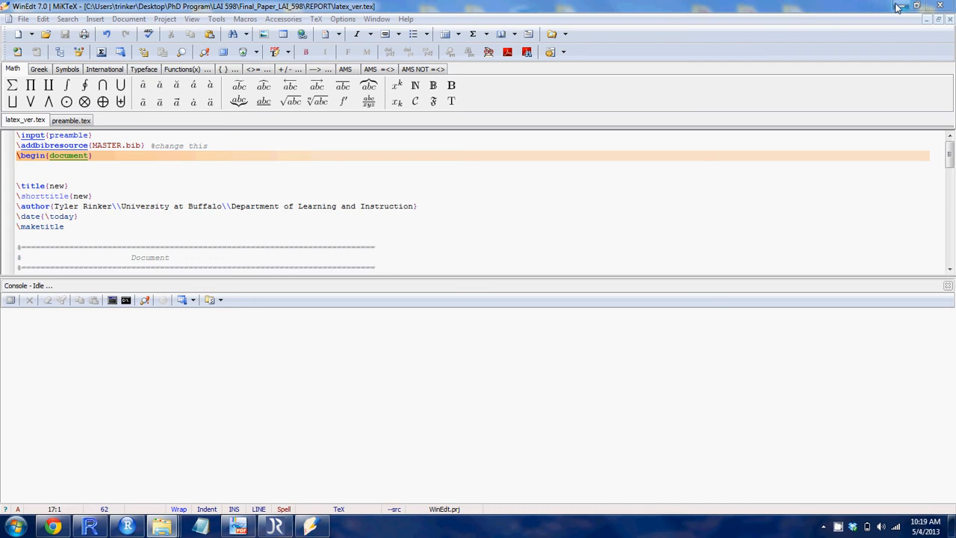
With WinEdt minimised, type a bold 'Here' below the Word title and centre it
{"action": "left_click", "coordinate": [922, 18]}
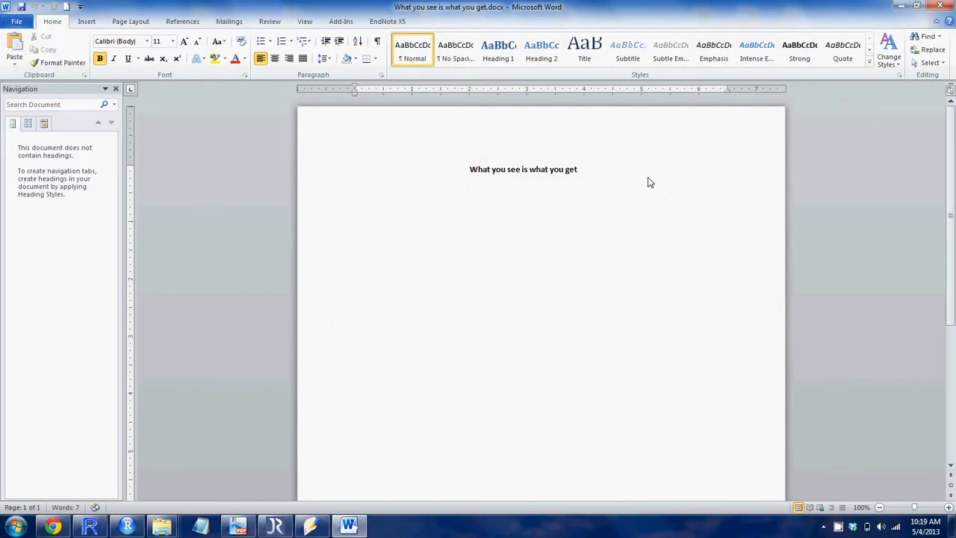
{"action": "mouse_move", "coordinate": [606, 175]}
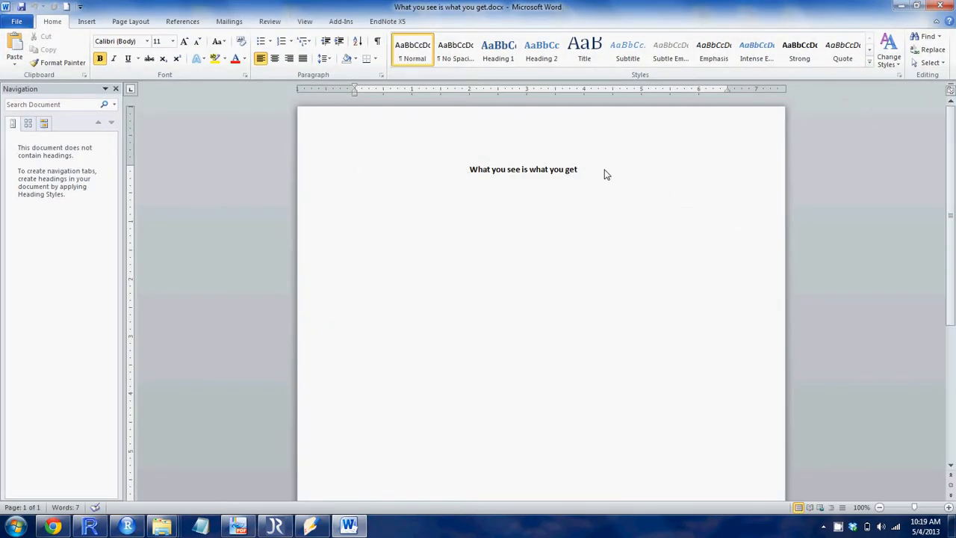
{"action": "mouse_move", "coordinate": [594, 170]}
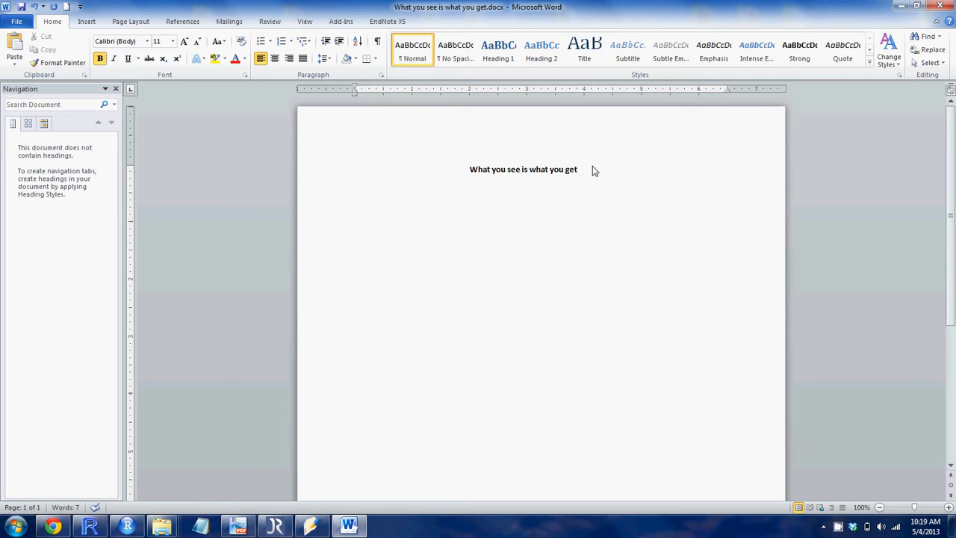
{"action": "type", "text": "Her"}
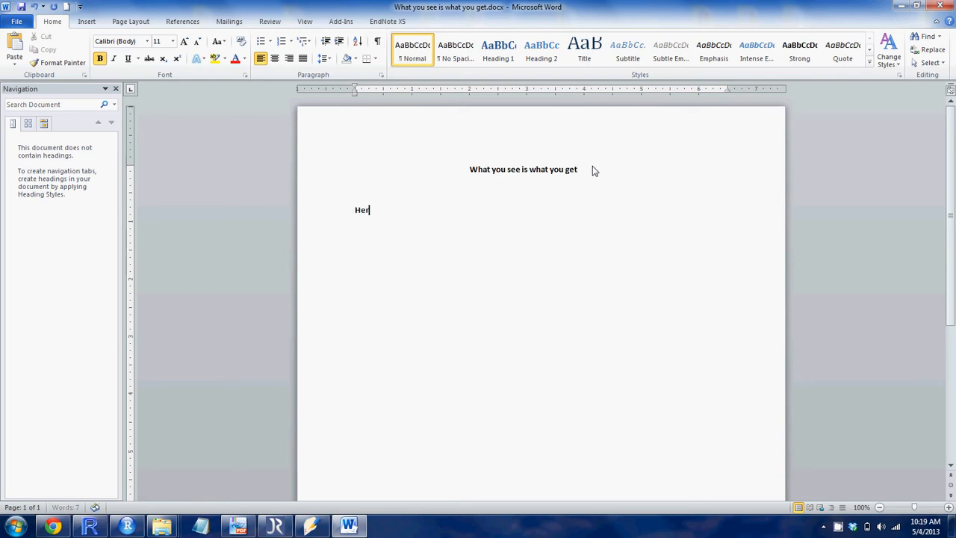
{"action": "type", "text": "e"}
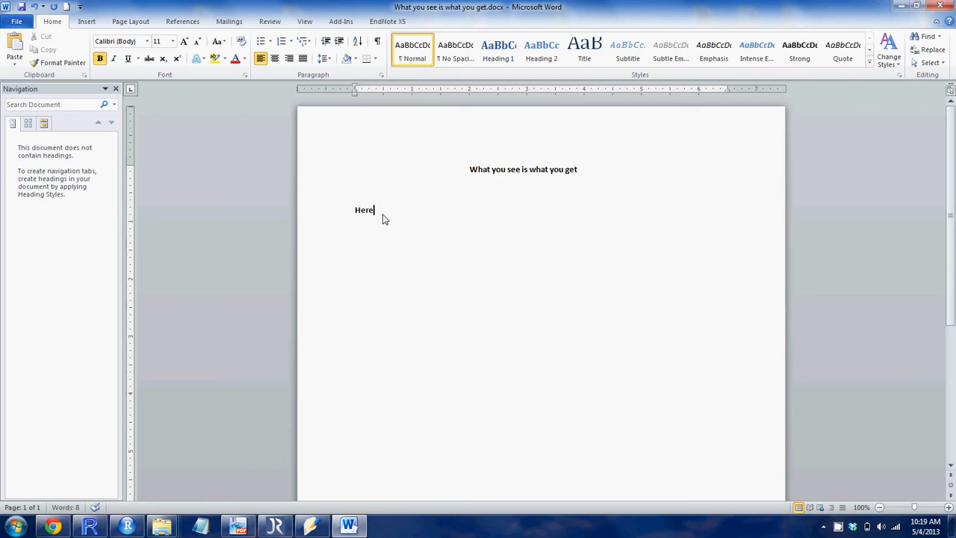
{"action": "mouse_move", "coordinate": [356, 210]}
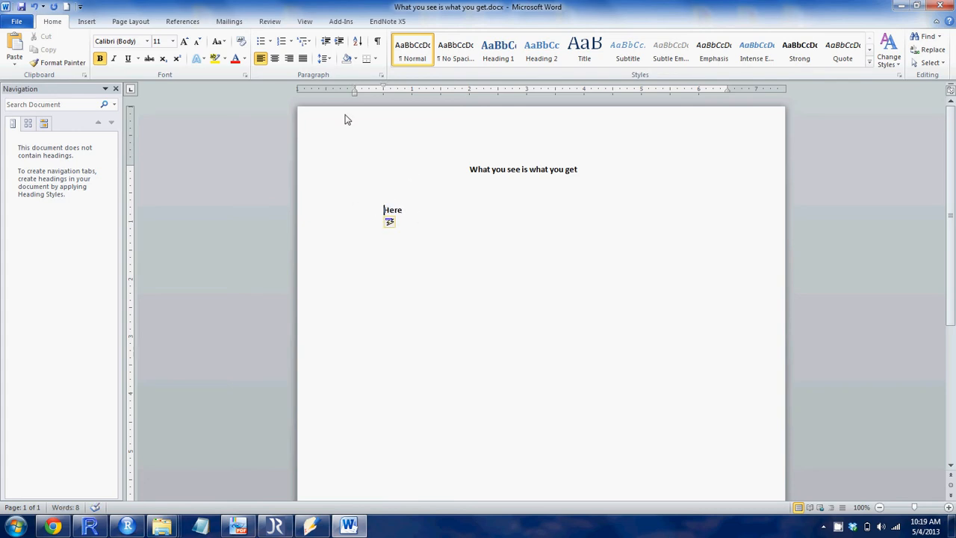
{"action": "left_click", "coordinate": [275, 58]}
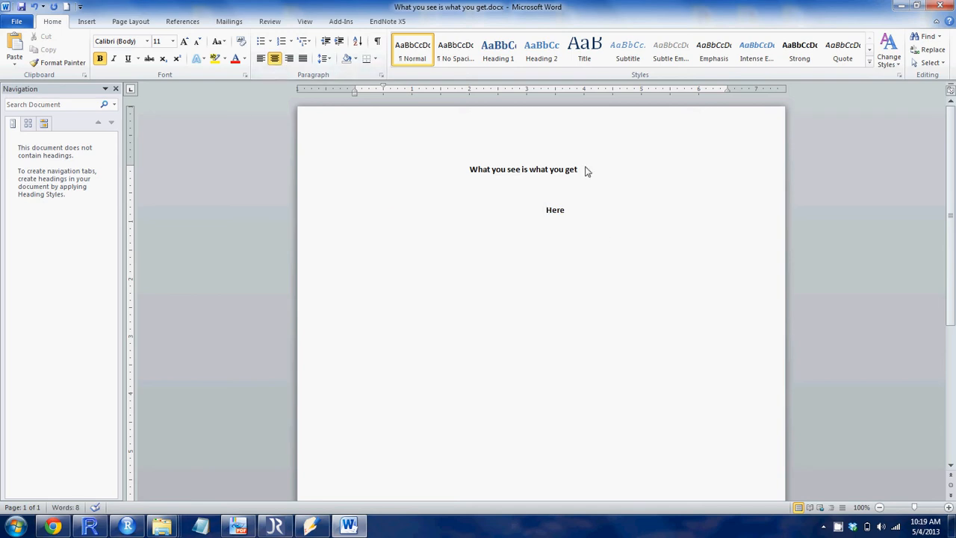
{"action": "left_click", "coordinate": [546, 210]}
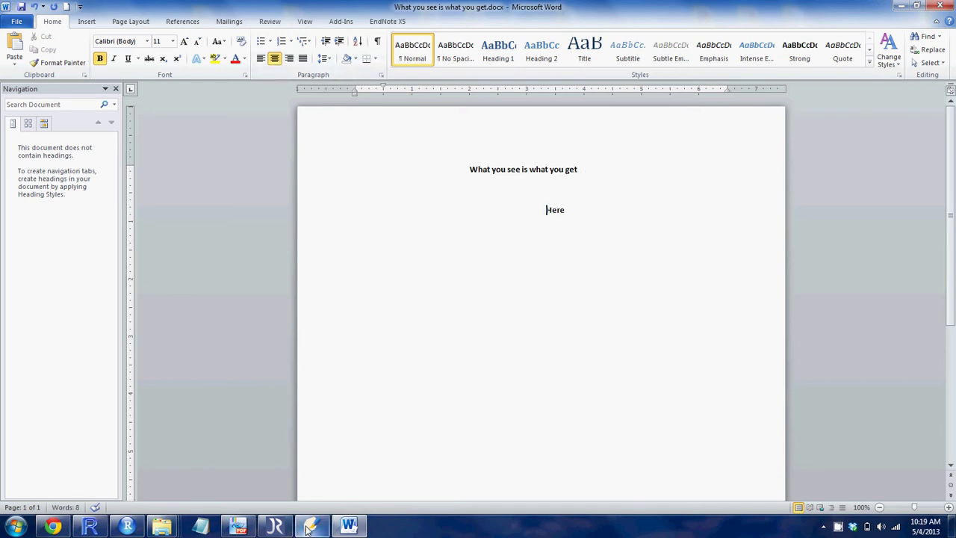
Highlight the \title and \author commands in WinEdt, then scroll down to the Method subsections
{"action": "left_click", "coordinate": [312, 525]}
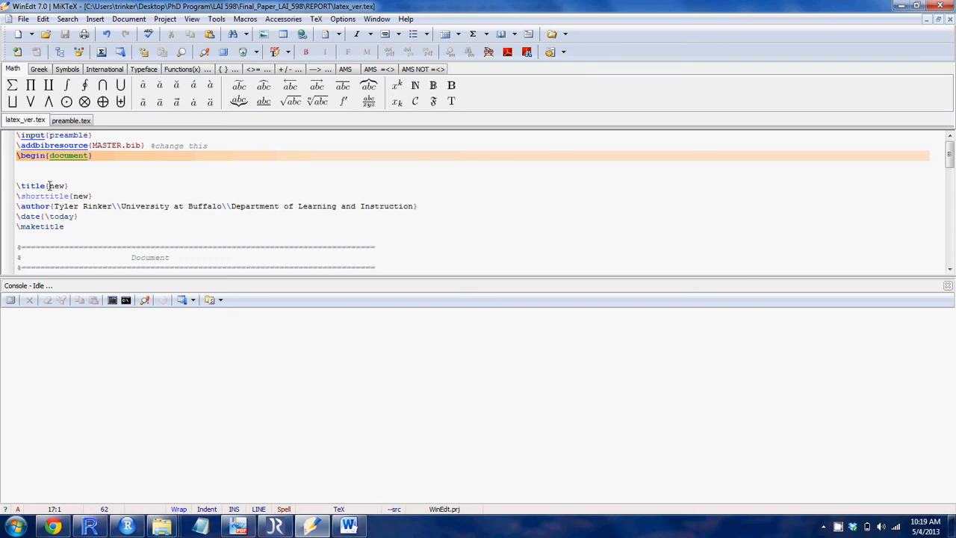
{"action": "double_click", "coordinate": [33, 185]}
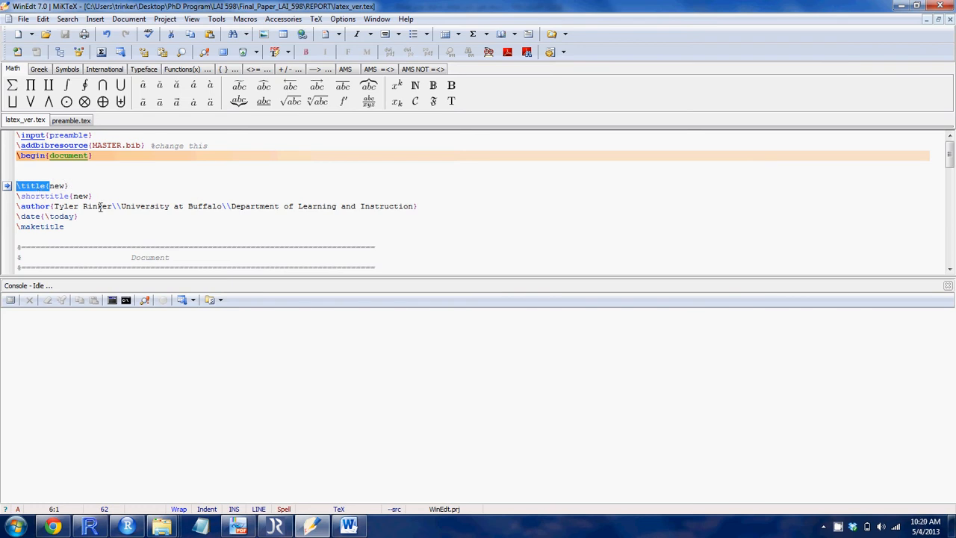
{"action": "left_click", "coordinate": [45, 195]}
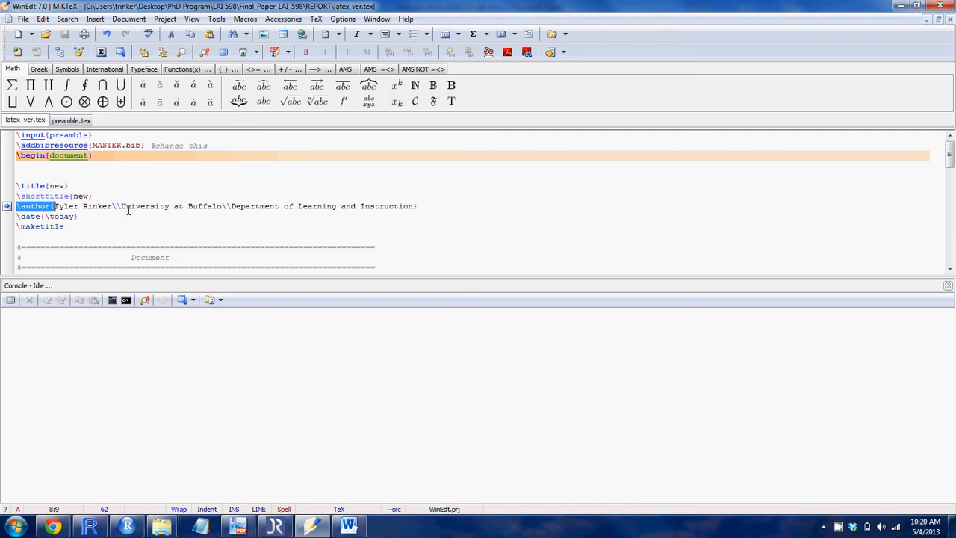
{"action": "mouse_move", "coordinate": [209, 203]}
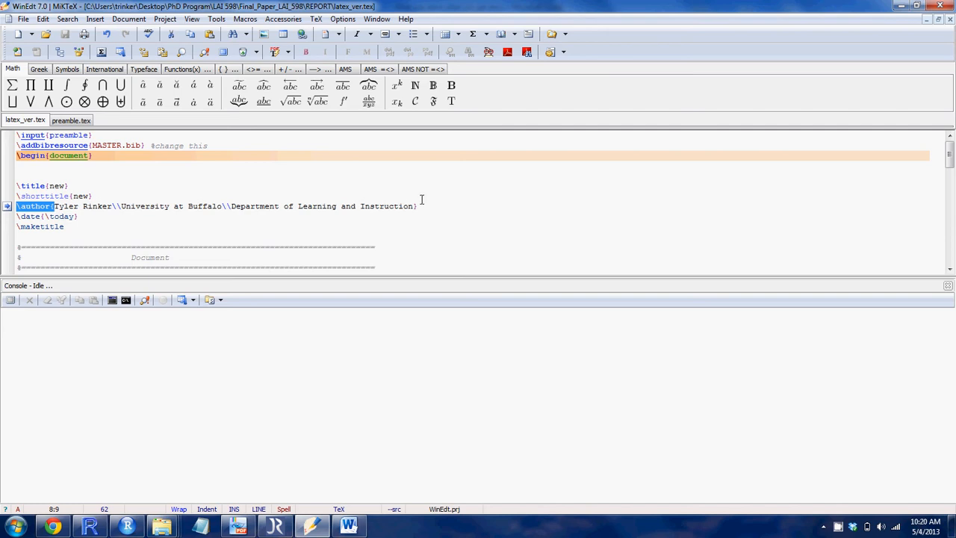
{"action": "mouse_move", "coordinate": [443, 182]}
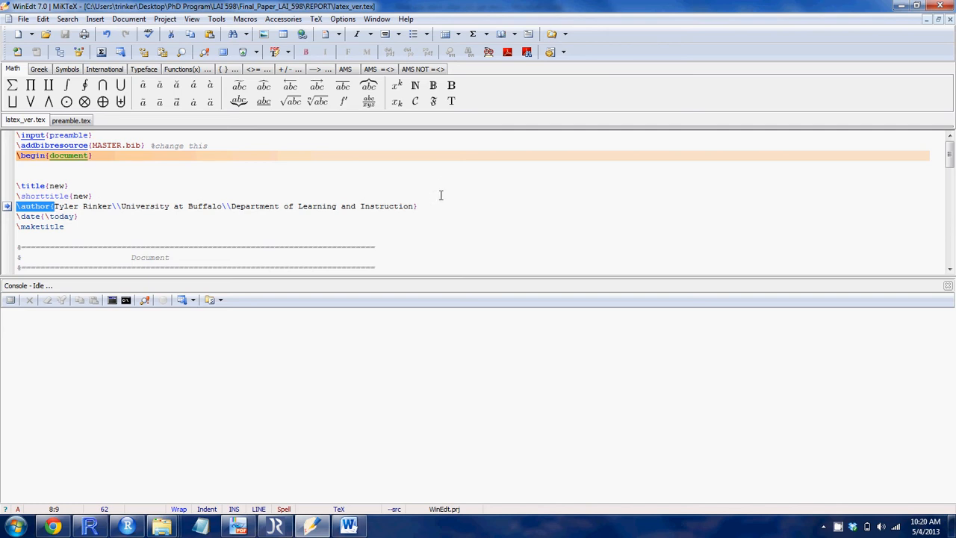
{"action": "scroll", "scroll_direction": "down", "scroll_amount": 3}
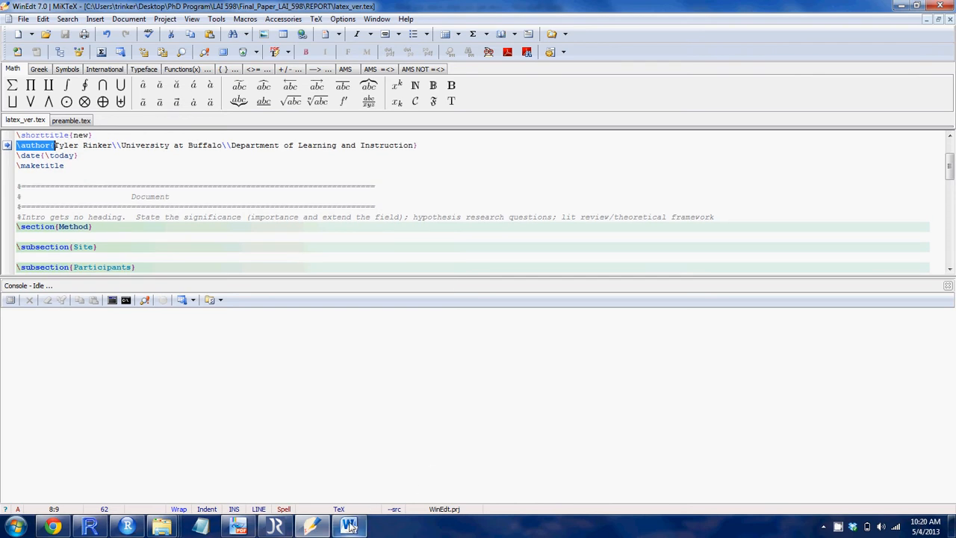
{"action": "left_click", "coordinate": [348, 525]}
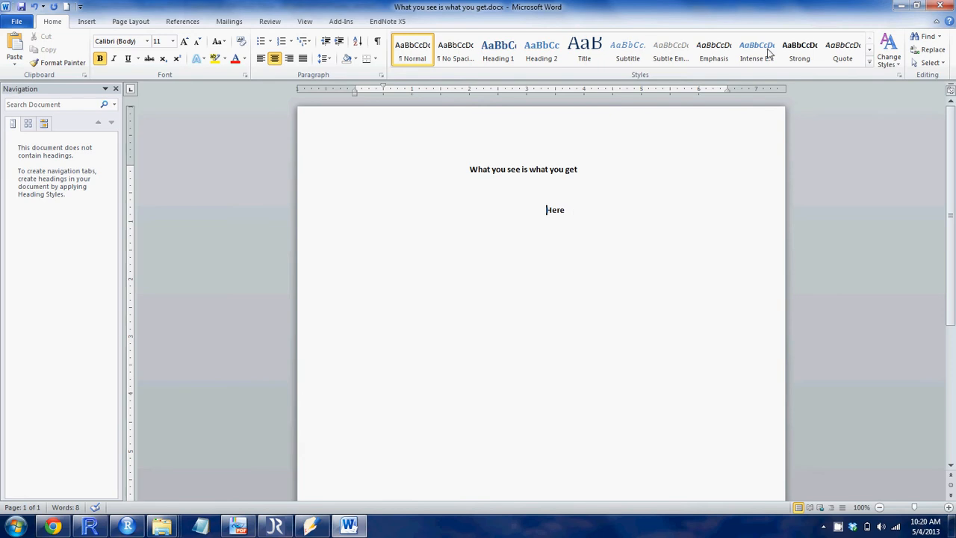
{"action": "left_click", "coordinate": [274, 525]}
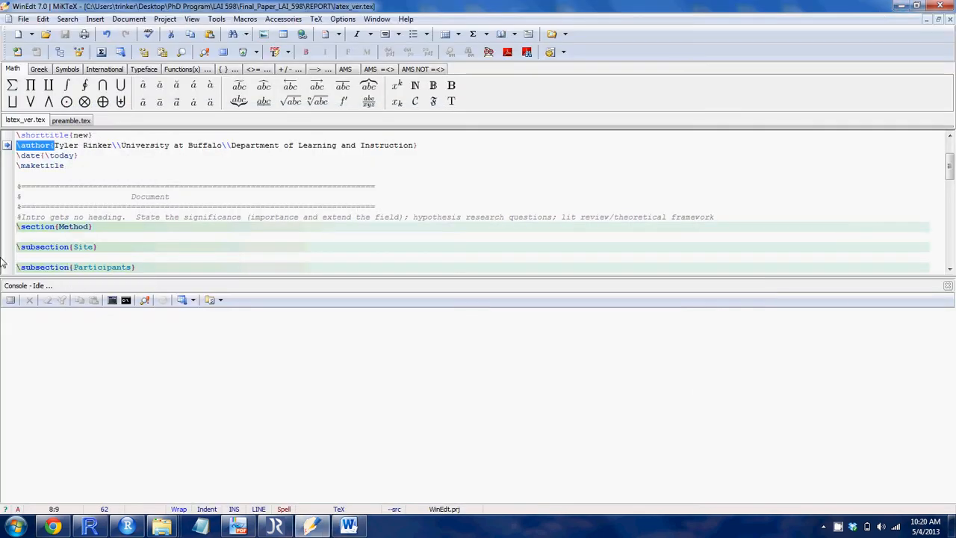
{"action": "scroll", "scroll_direction": "up", "scroll_amount": 3}
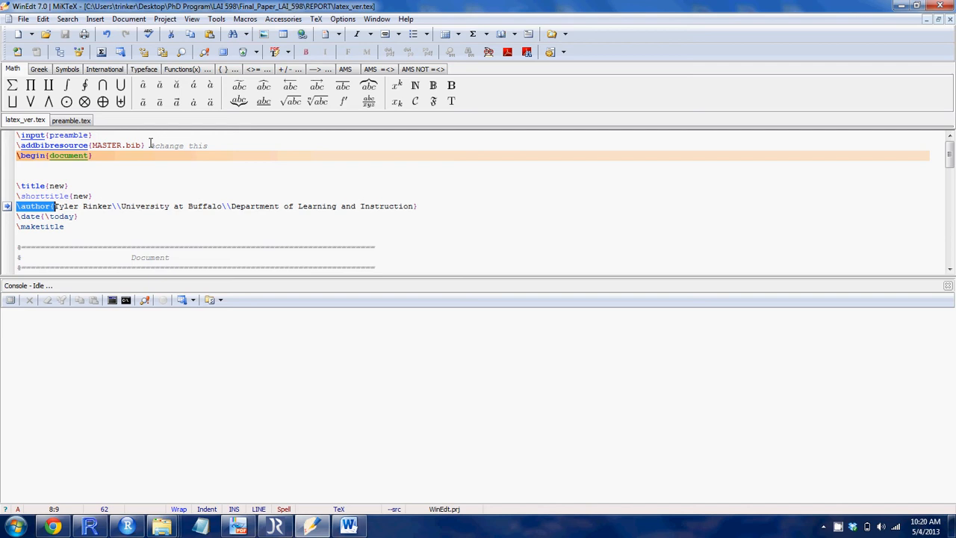
{"action": "mouse_move", "coordinate": [147, 171]}
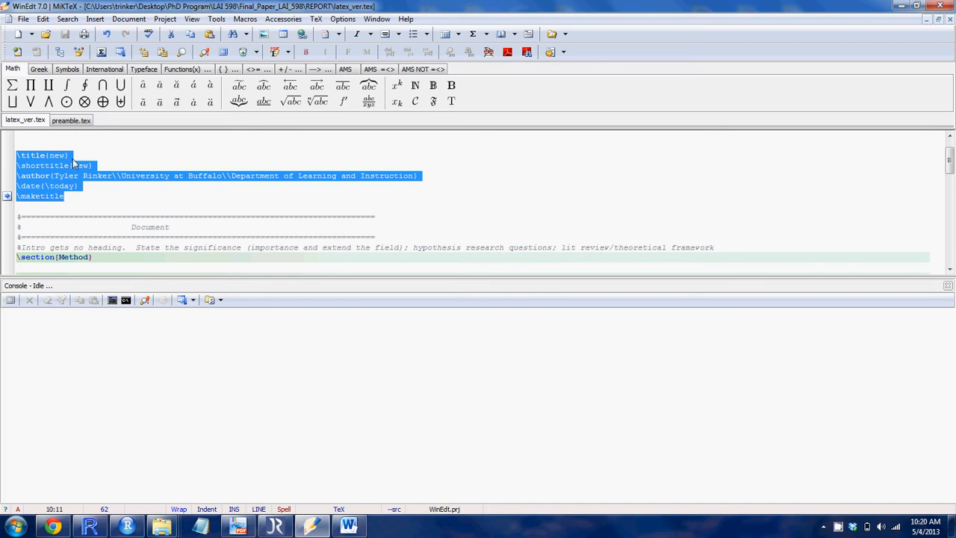
{"action": "mouse_move", "coordinate": [108, 184]}
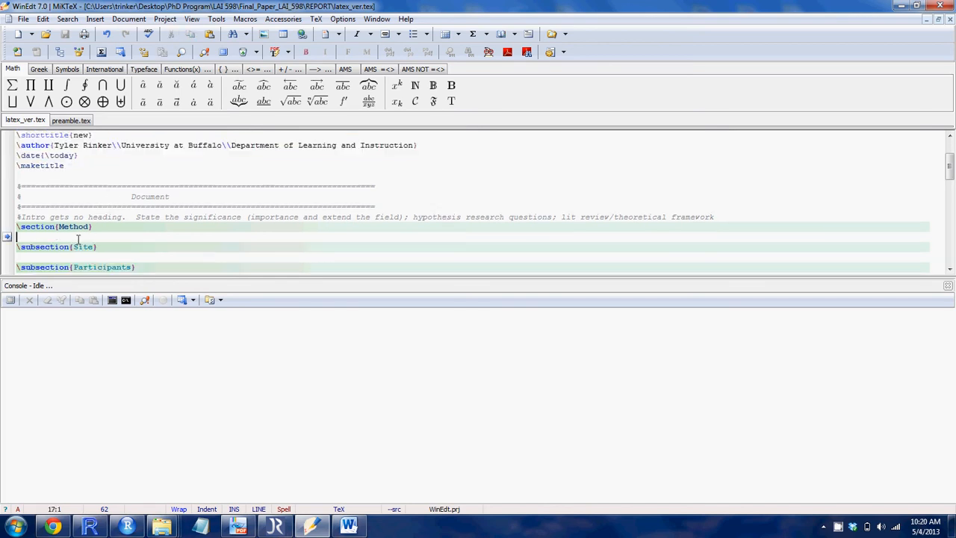
{"action": "mouse_move", "coordinate": [944, 7]}
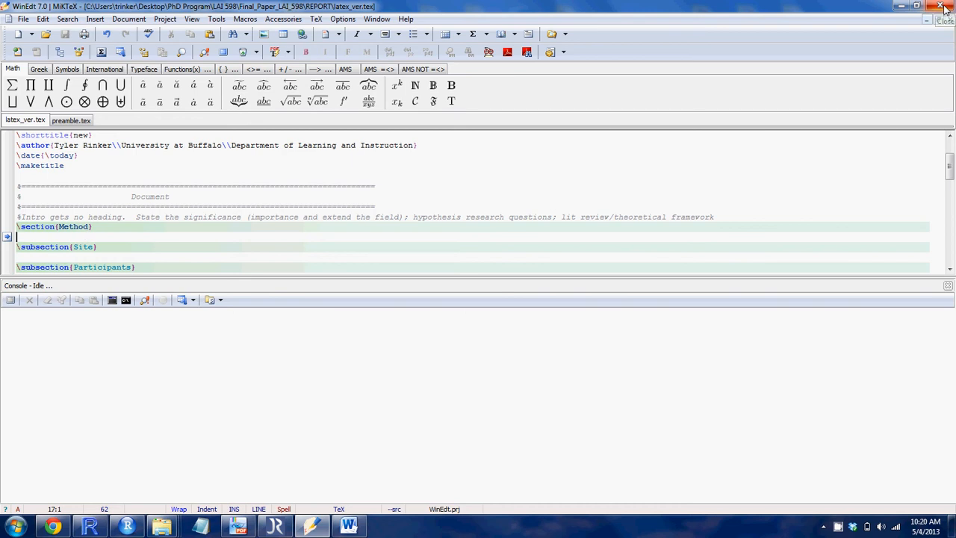
Type 'The is a latex document' and start a \cite command under \section{Method}
{"action": "type", "text": "The is a l"}
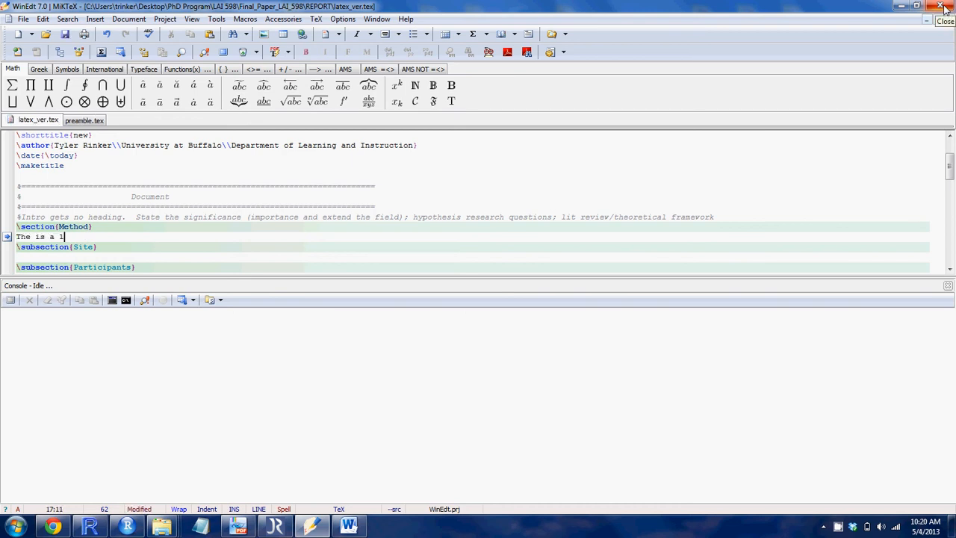
{"action": "type", "text": "latex docu"}
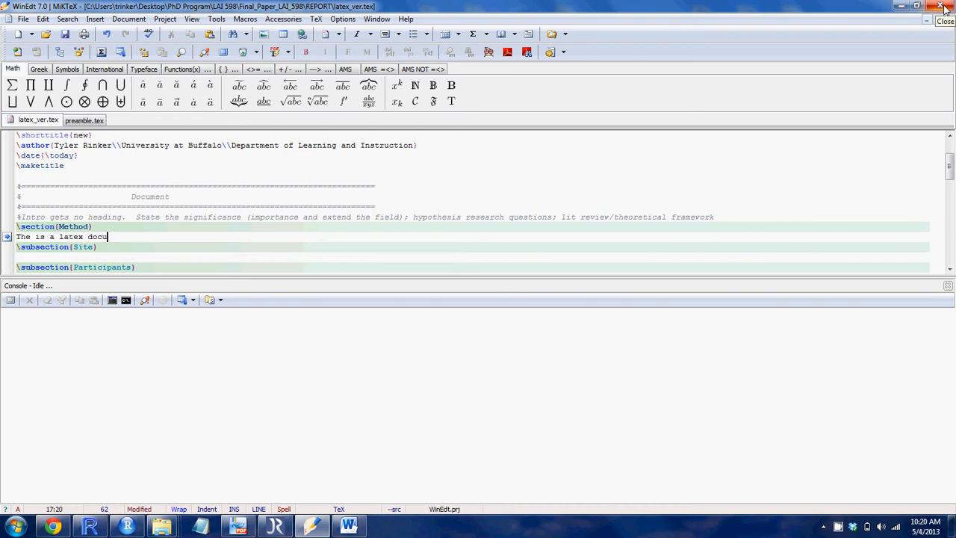
{"action": "type", "text": "ment \\"}
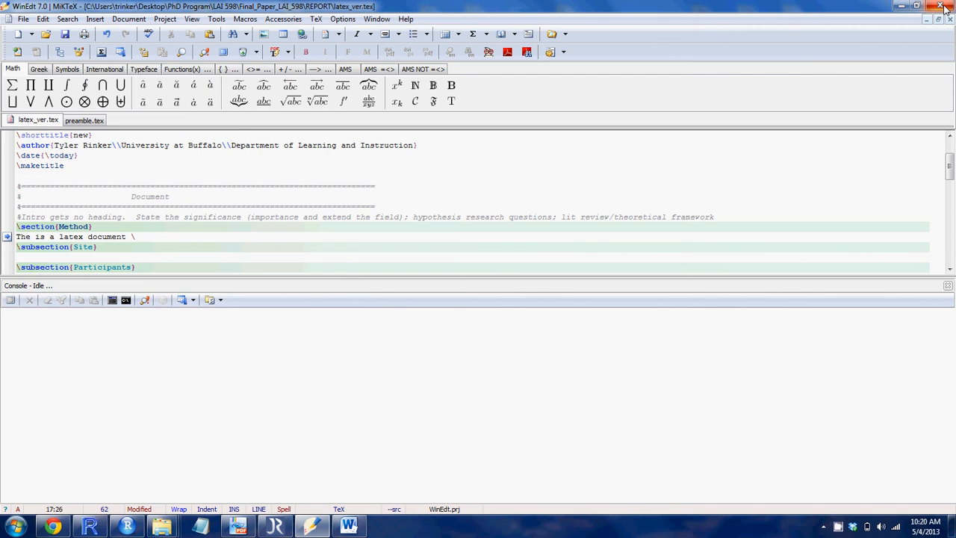
{"action": "type", "text": "\\cite{"}
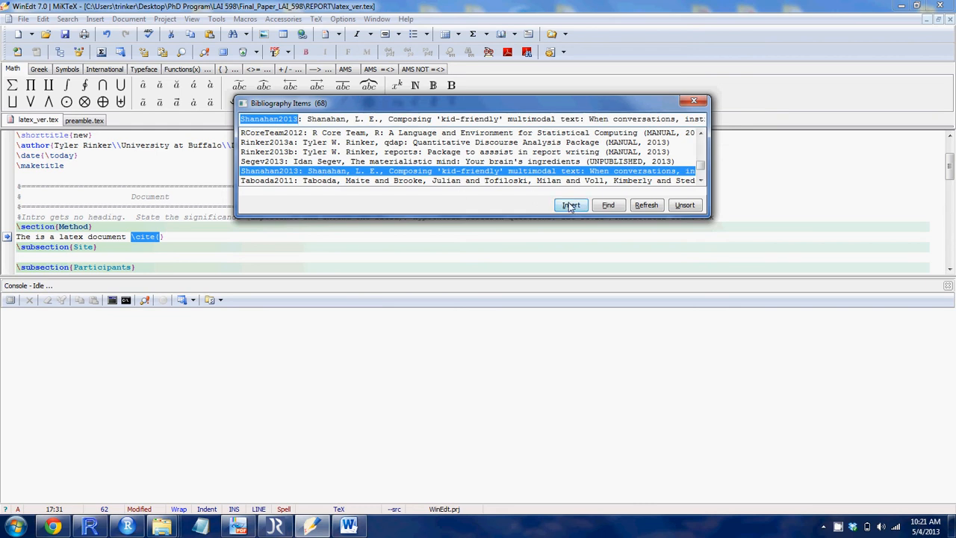
Insert the Shanahan2013 citation key and compile the report with PDFTeXify
{"action": "left_click", "coordinate": [571, 205]}
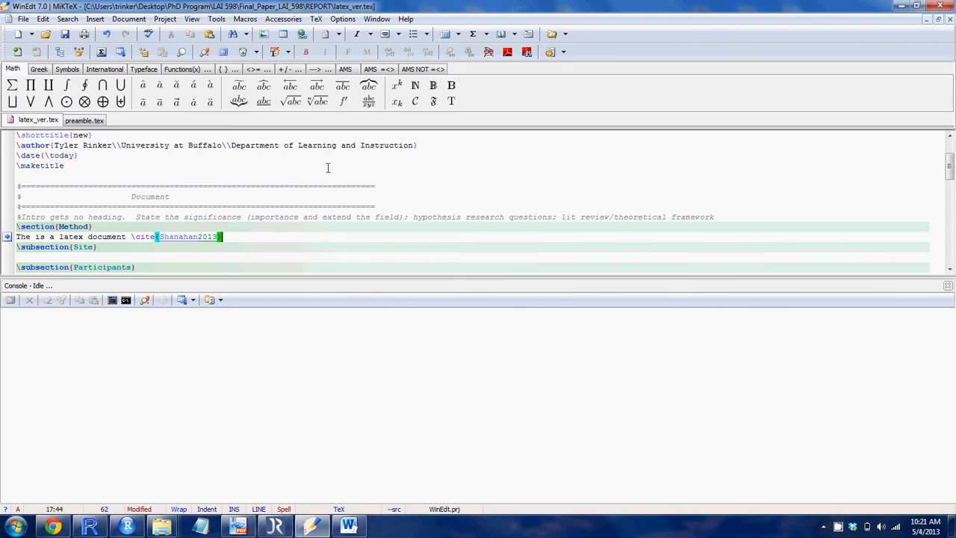
{"action": "mouse_move", "coordinate": [276, 52]}
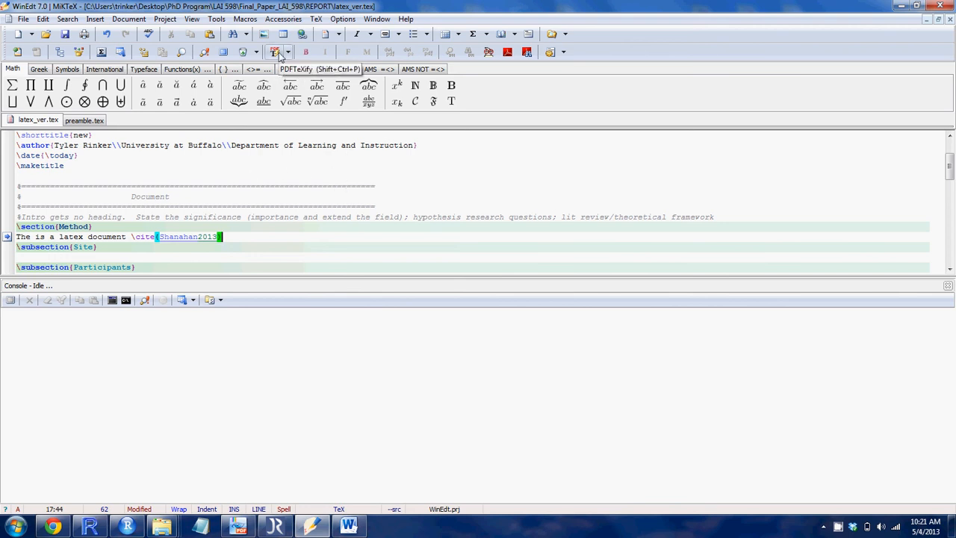
{"action": "left_click", "coordinate": [275, 51]}
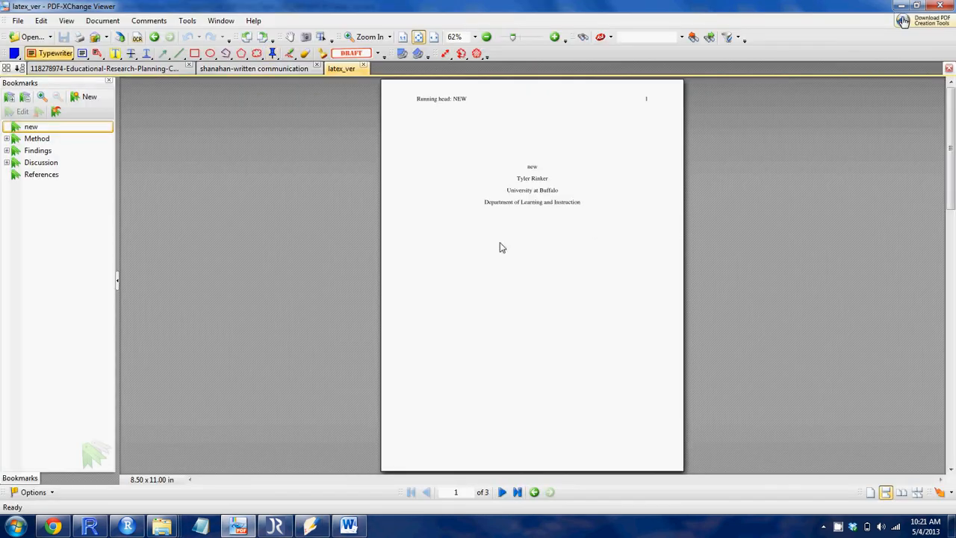
{"action": "mouse_move", "coordinate": [555, 228]}
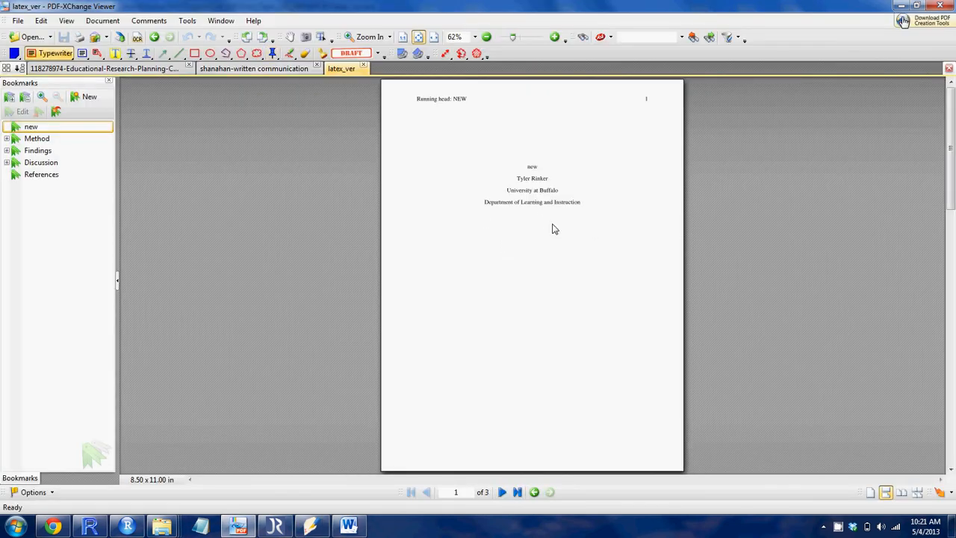
{"action": "mouse_move", "coordinate": [655, 142]}
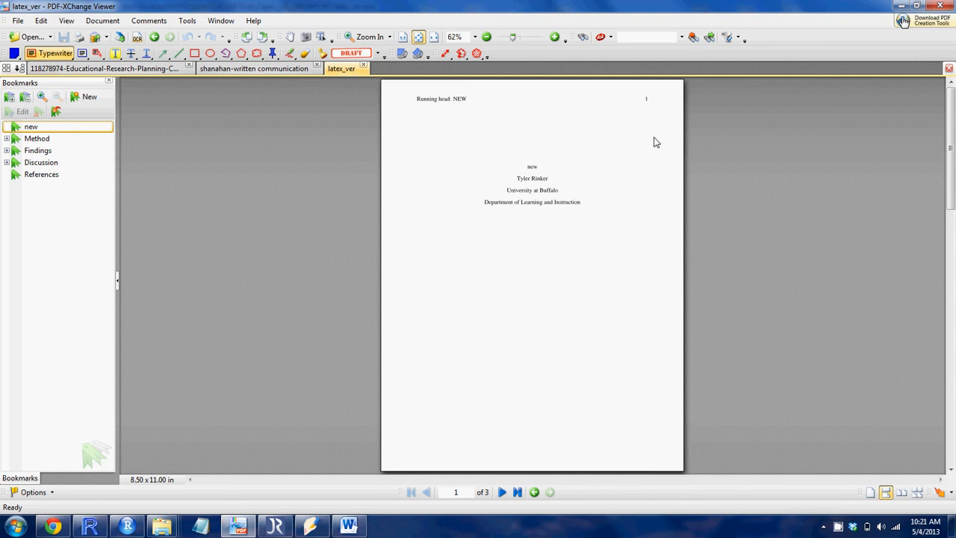
{"action": "mouse_move", "coordinate": [605, 135]}
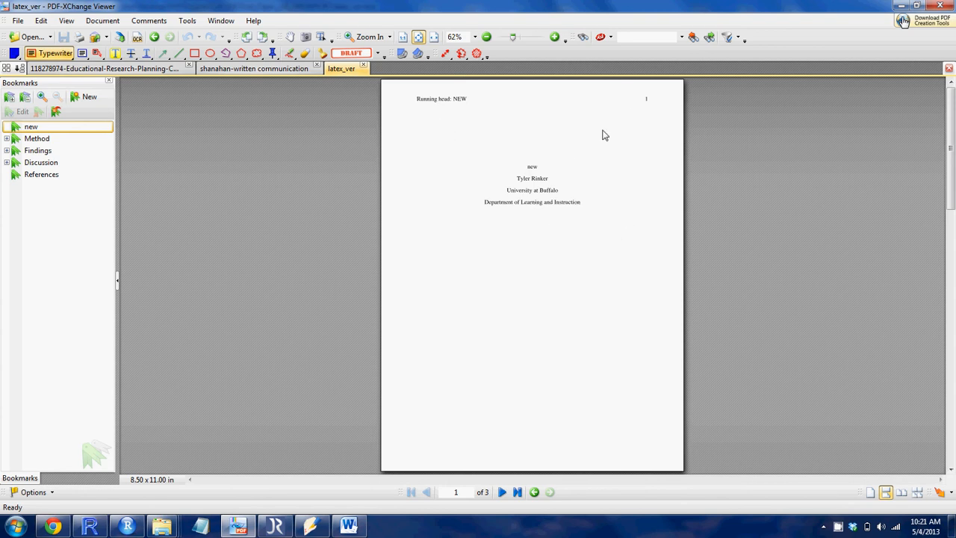
Scroll the compiled PDF from page 1 to page 3, back to page 2, then return to WinEdt
{"action": "scroll", "scroll_direction": "down", "scroll_amount": 3}
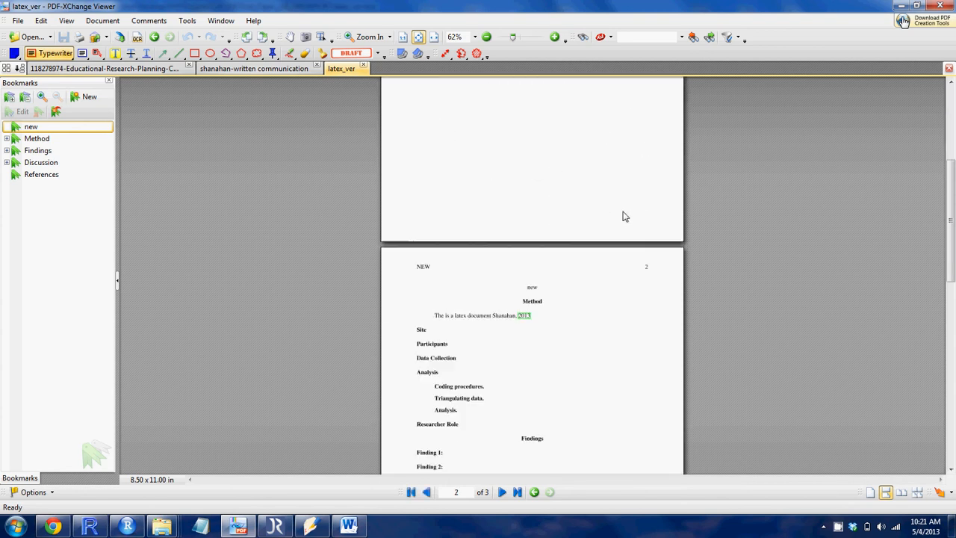
{"action": "scroll", "scroll_direction": "down", "scroll_amount": 3}
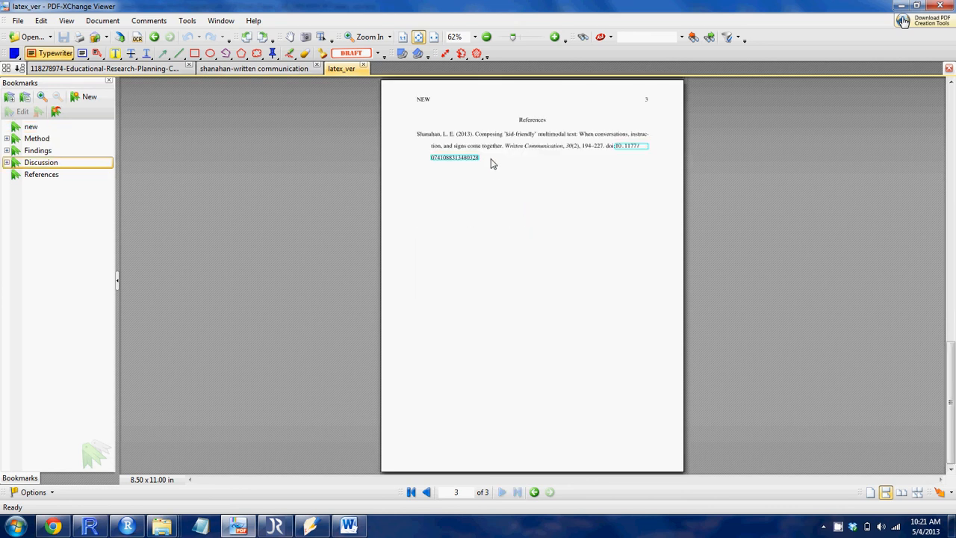
{"action": "scroll", "scroll_direction": "down", "scroll_amount": 3}
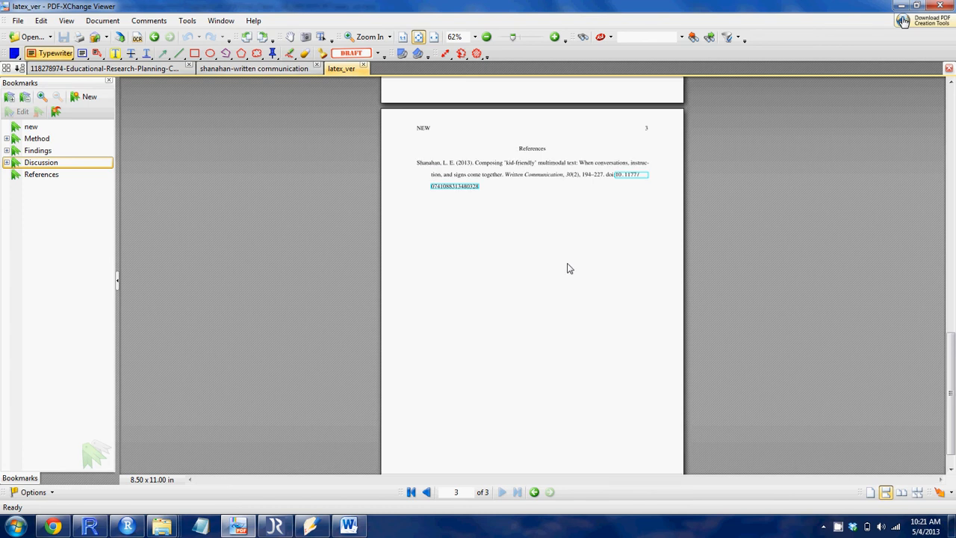
{"action": "scroll", "scroll_direction": "up", "scroll_amount": 3}
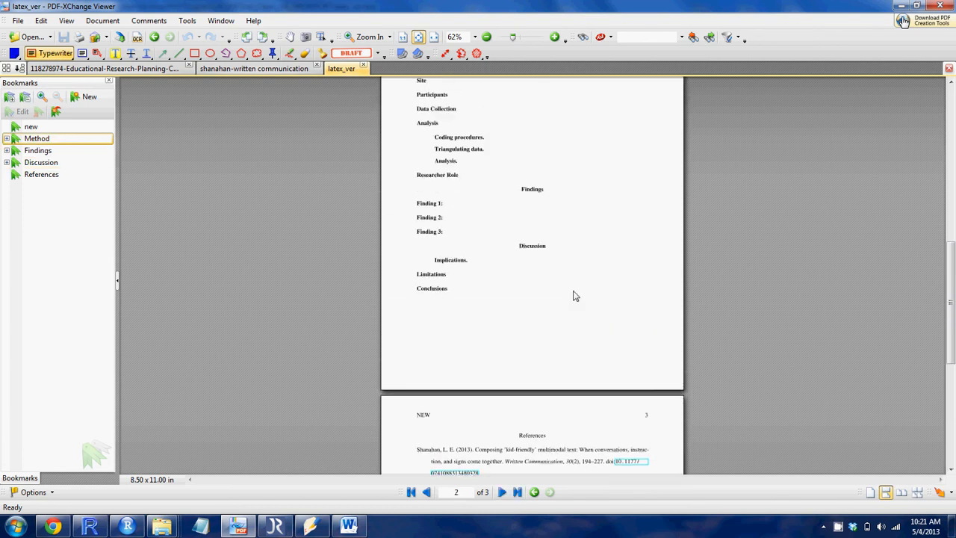
{"action": "scroll", "scroll_direction": "up", "scroll_amount": 3}
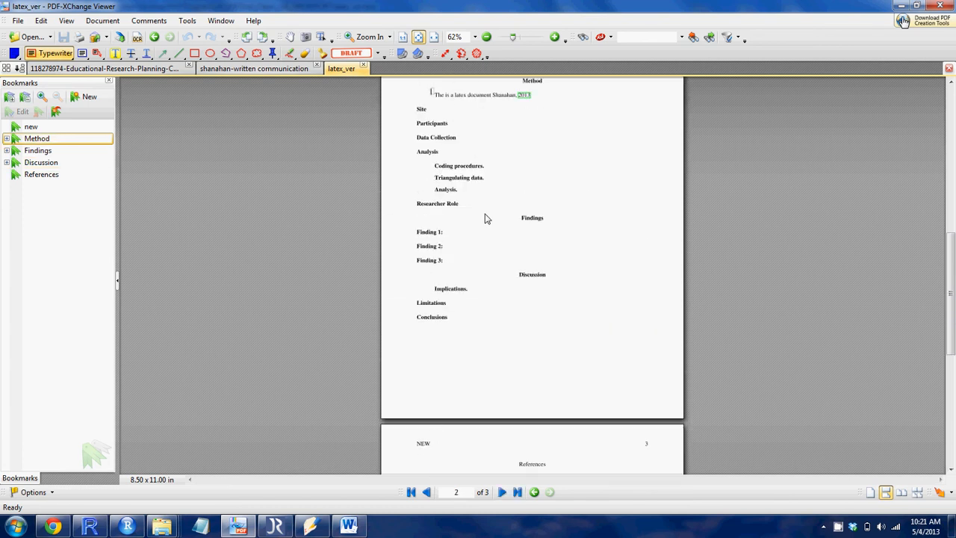
{"action": "mouse_move", "coordinate": [312, 526]}
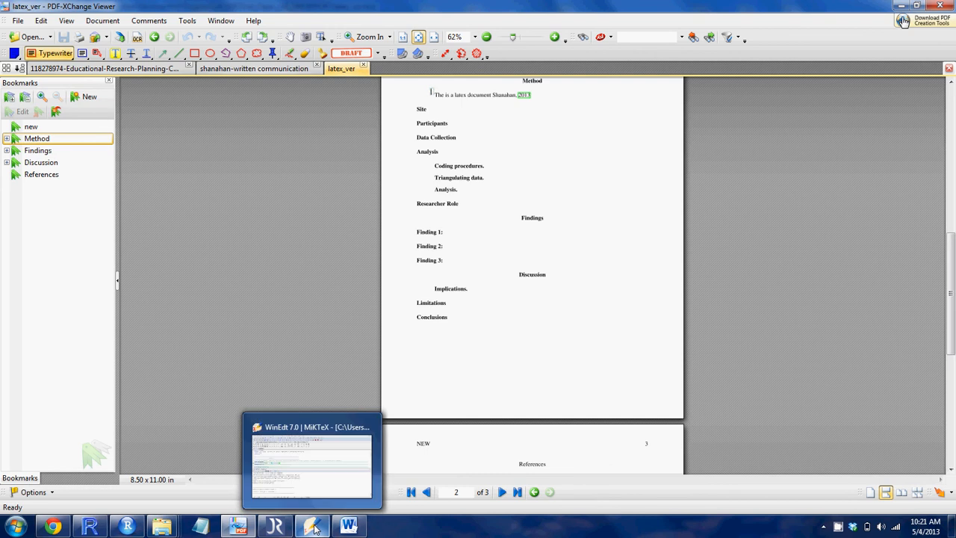
{"action": "left_click", "coordinate": [311, 525]}
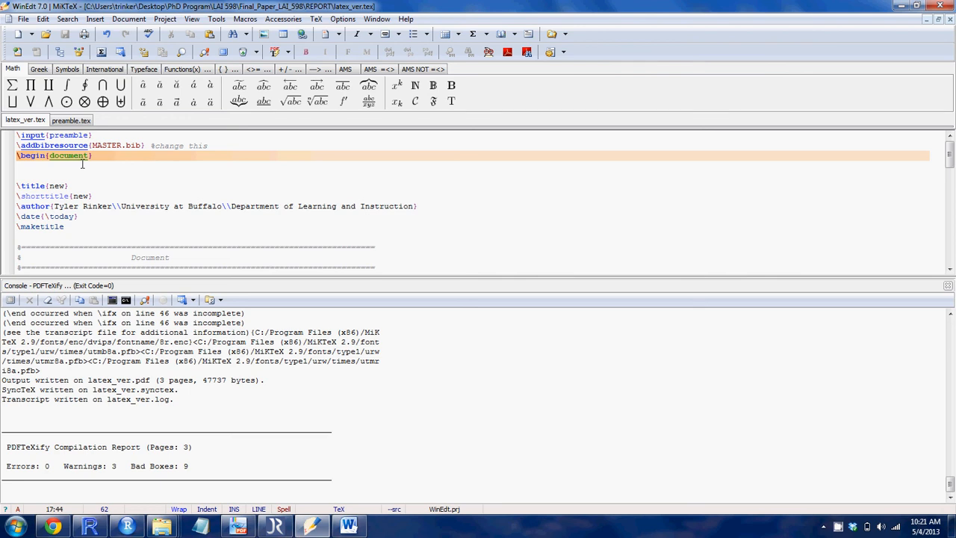
{"action": "mouse_move", "coordinate": [414, 458]}
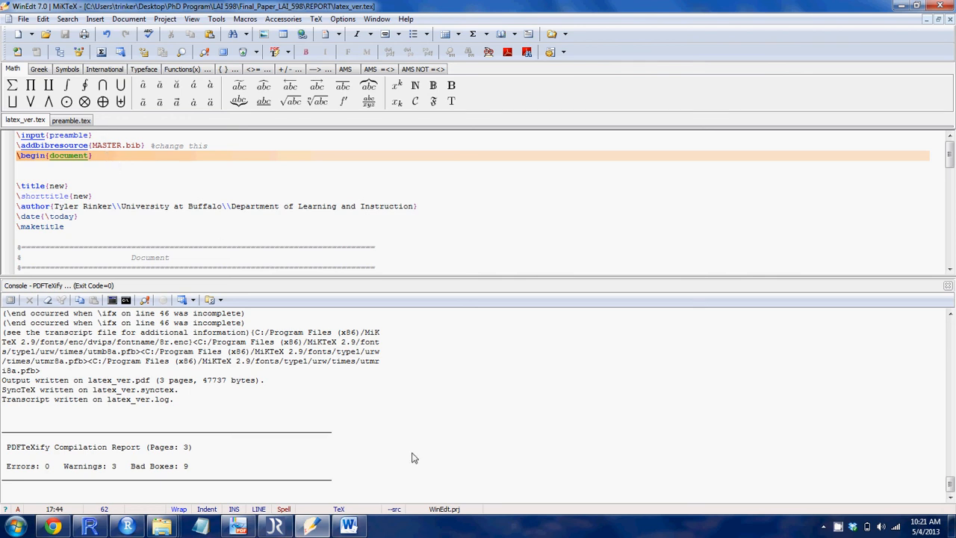
Bring up latex_ver.tex in WinEdt with its PDFTeXify report showing three pages, zero errors
{"action": "left_click", "coordinate": [238, 525]}
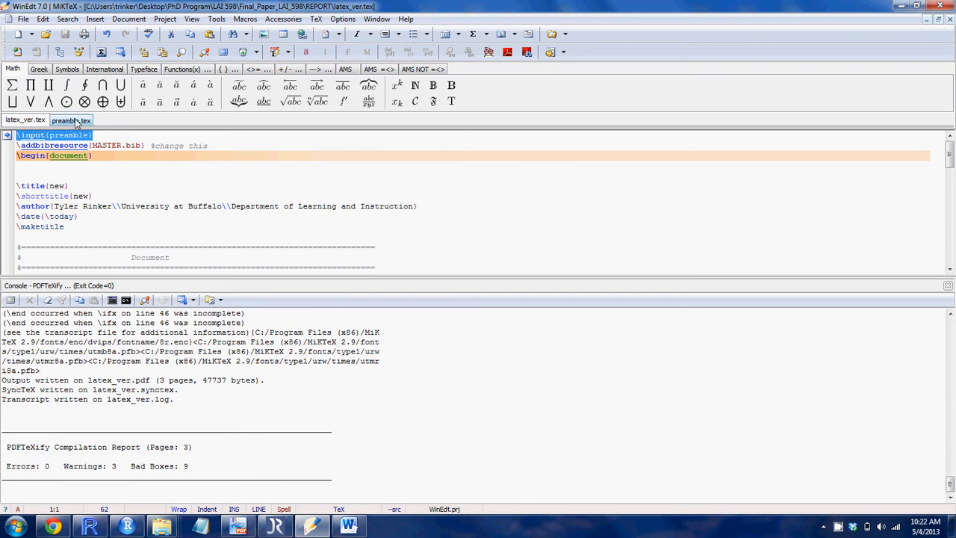
Open preamble.tex and highlight the \documentclass[leavefloats]{apa6e} line above the packages
{"action": "left_click", "coordinate": [71, 120]}
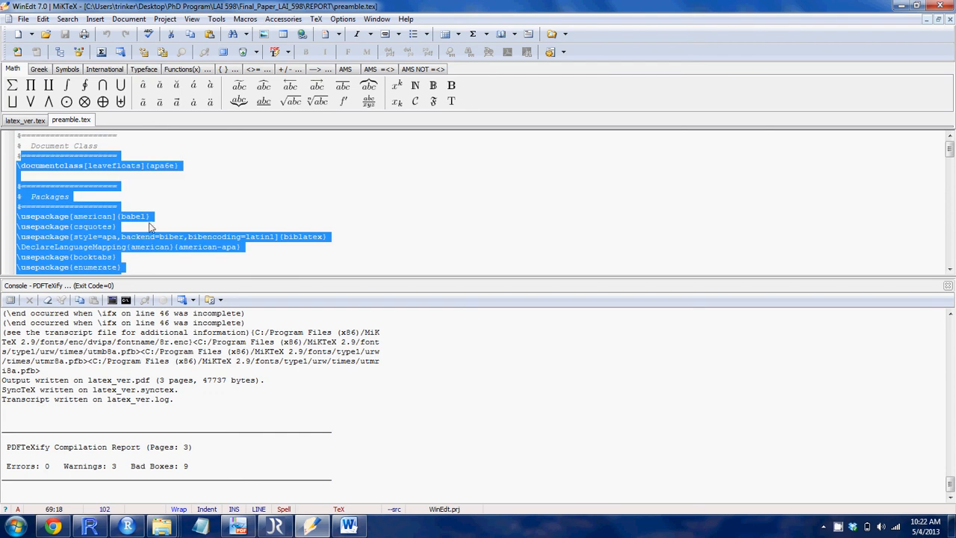
{"action": "left_click", "coordinate": [175, 165]}
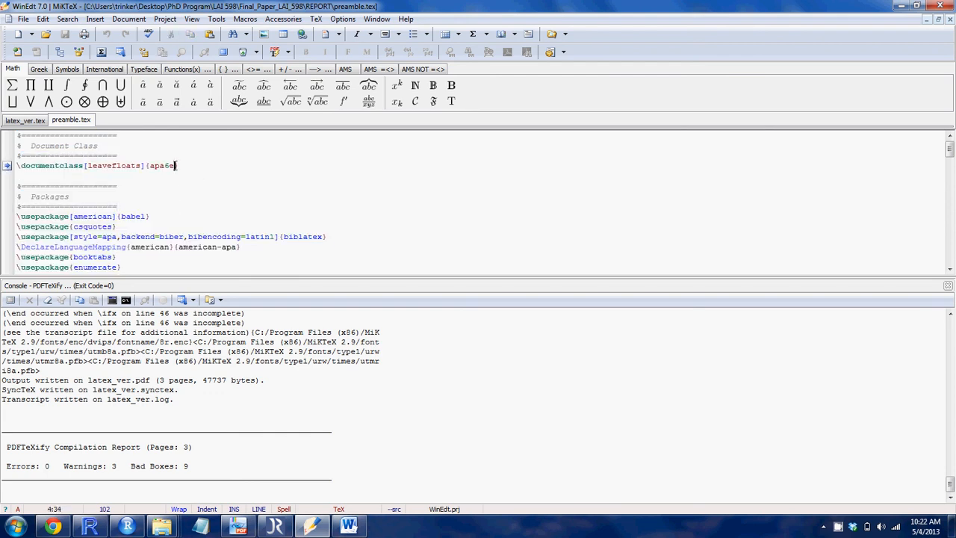
{"action": "double_click", "coordinate": [162, 165]}
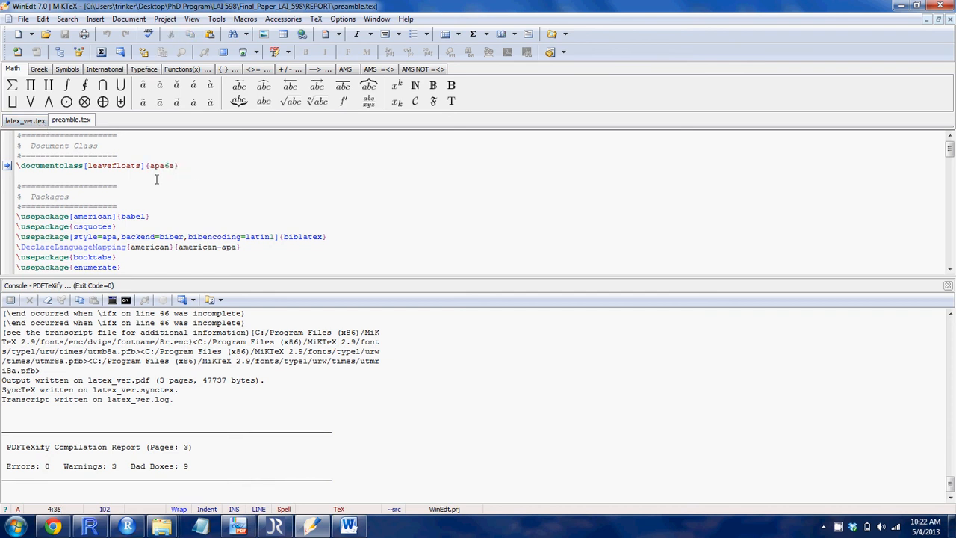
{"action": "triple_click", "coordinate": [97, 165]}
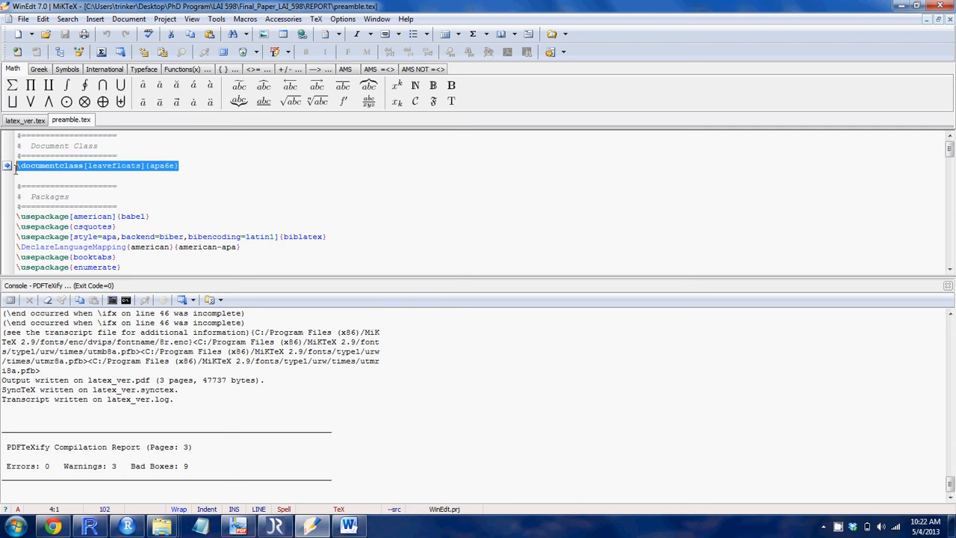
{"action": "left_click", "coordinate": [22, 176]}
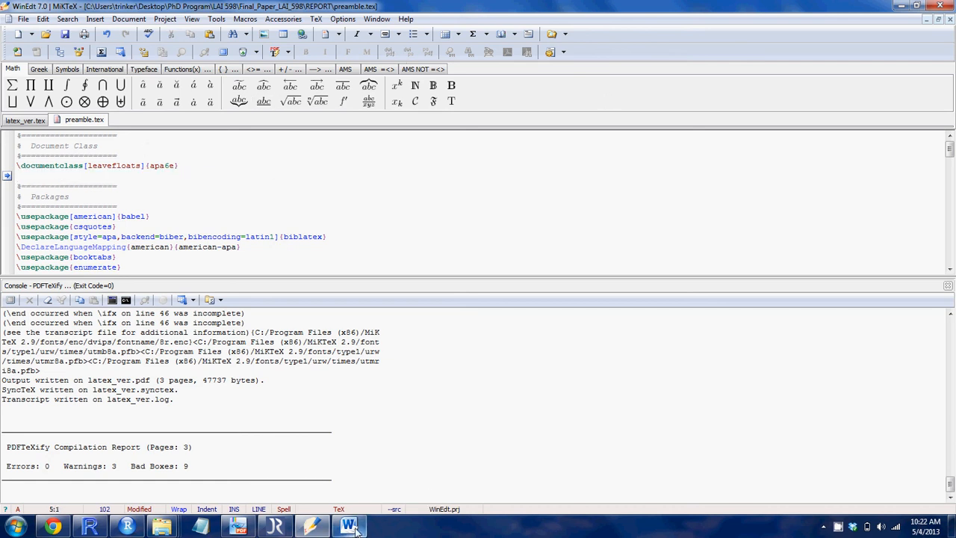
{"action": "mouse_move", "coordinate": [347, 527]}
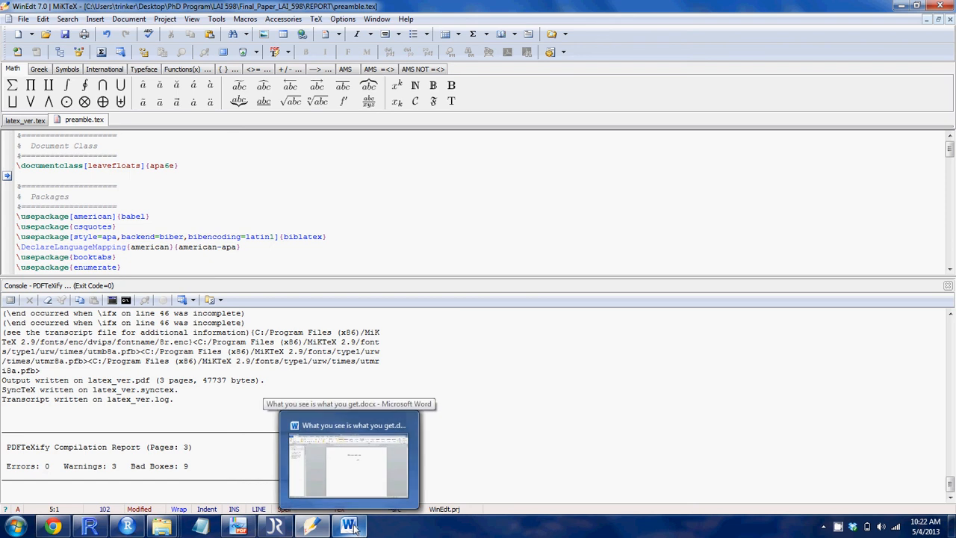
{"action": "mouse_move", "coordinate": [312, 525]}
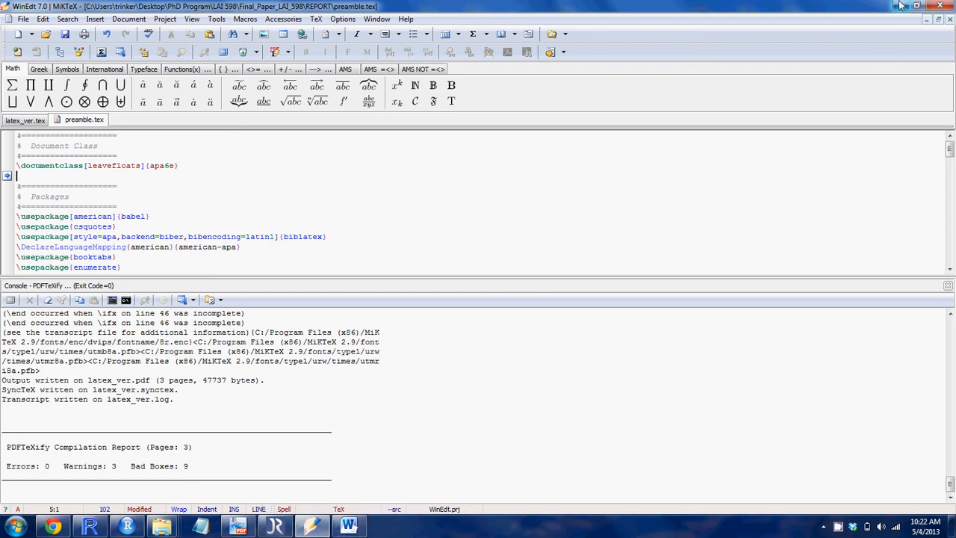
Open 'What you see is what you get.docx' from the desktop with Edit with Notepad++
{"action": "left_click", "coordinate": [916, 6]}
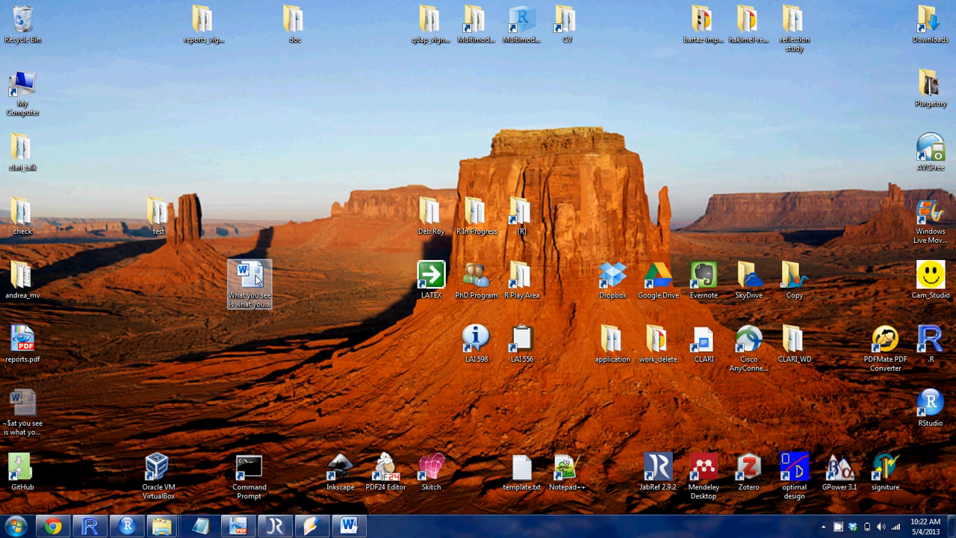
{"action": "right_click", "coordinate": [249, 284]}
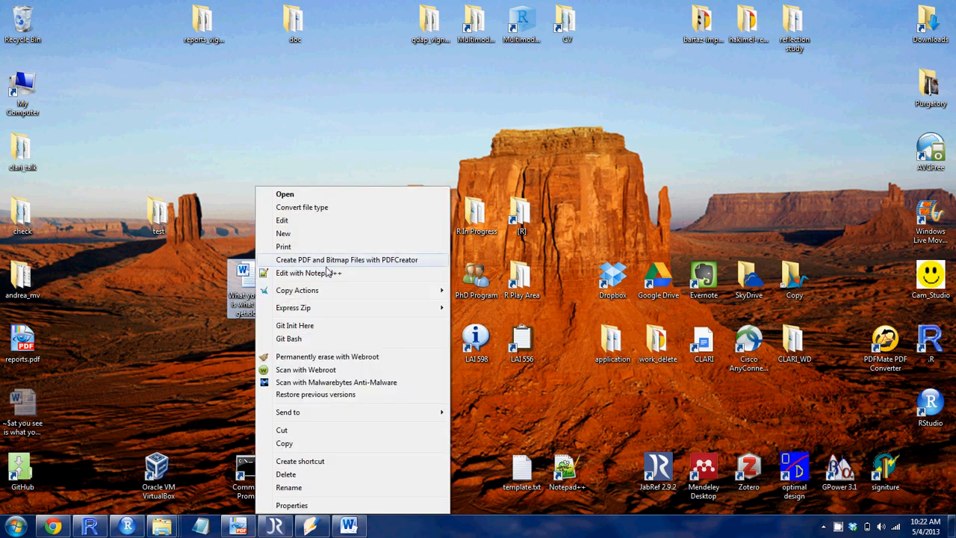
{"action": "left_click", "coordinate": [309, 272]}
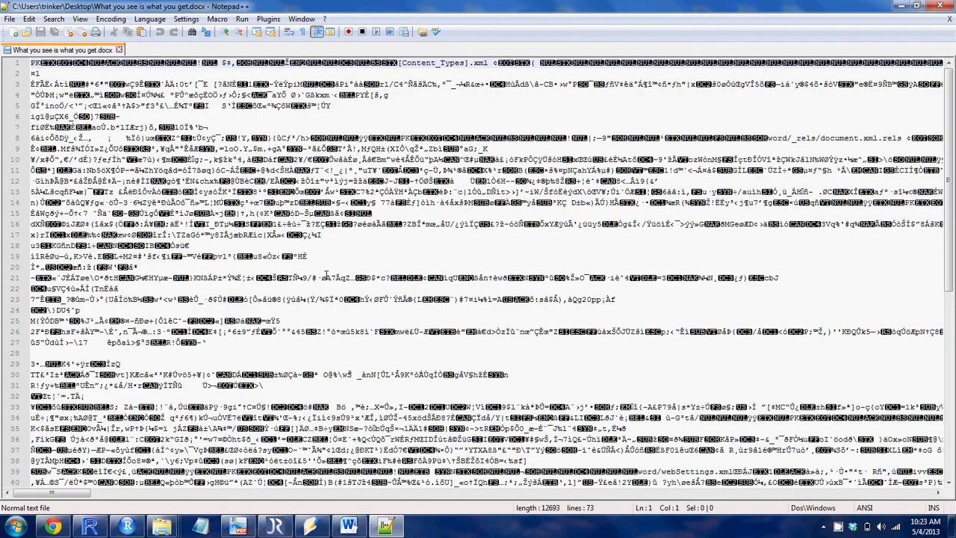
{"action": "scroll", "scroll_direction": "down", "scroll_amount": 3}
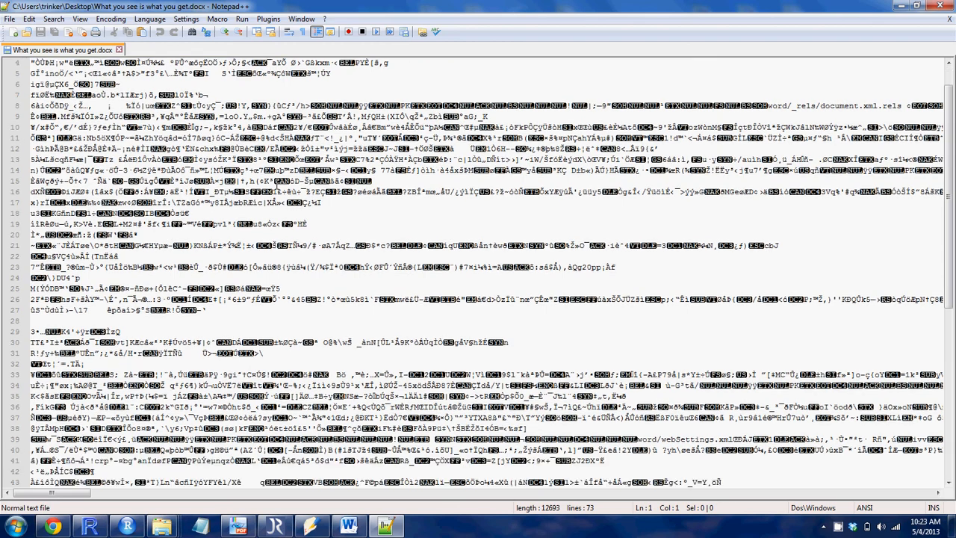
{"action": "scroll", "scroll_direction": "up", "scroll_amount": 3}
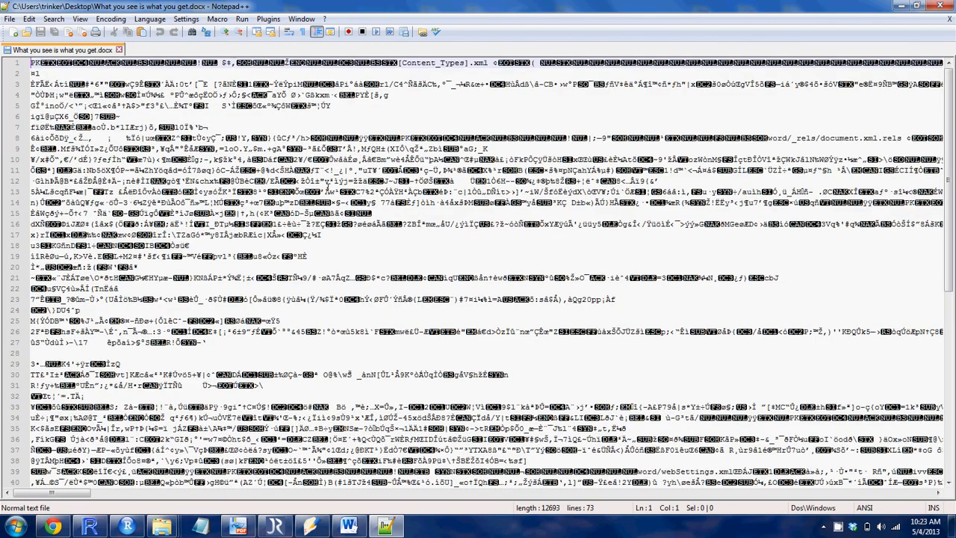
{"action": "scroll", "scroll_direction": "down", "scroll_amount": 3}
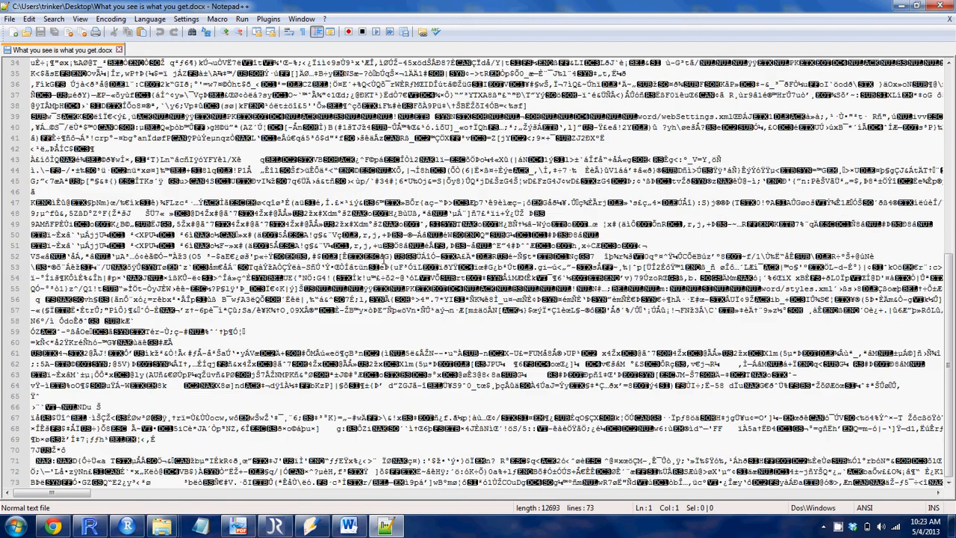
{"action": "scroll", "scroll_direction": "up", "scroll_amount": 3}
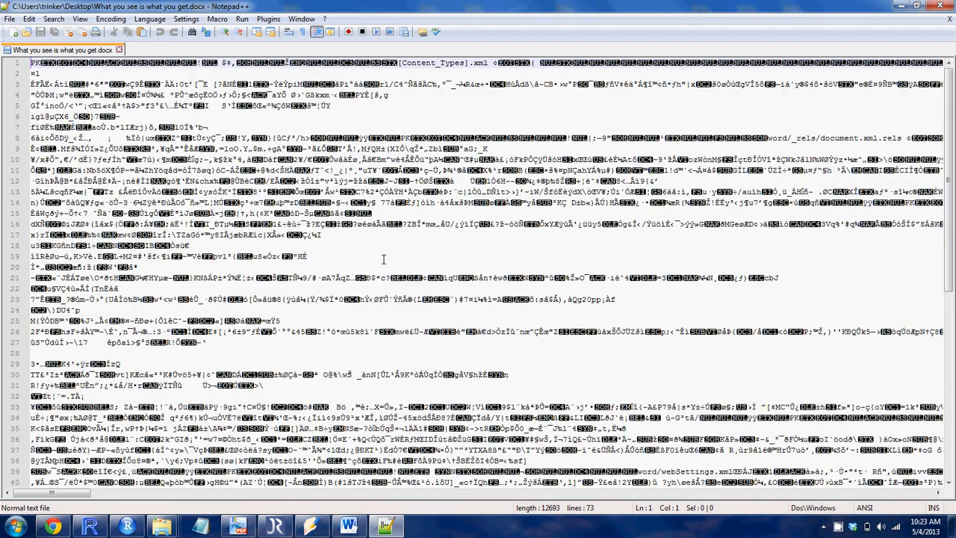
{"action": "mouse_move", "coordinate": [404, 251]}
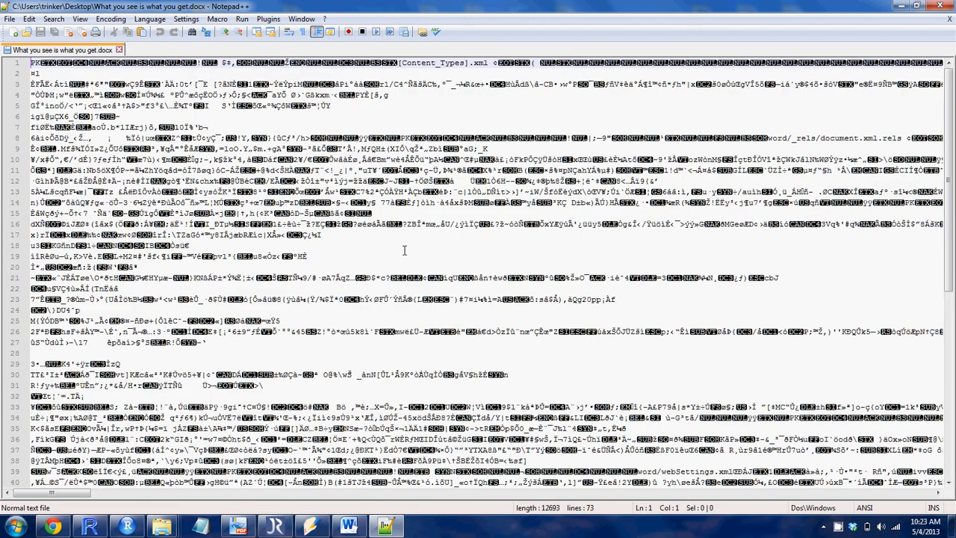